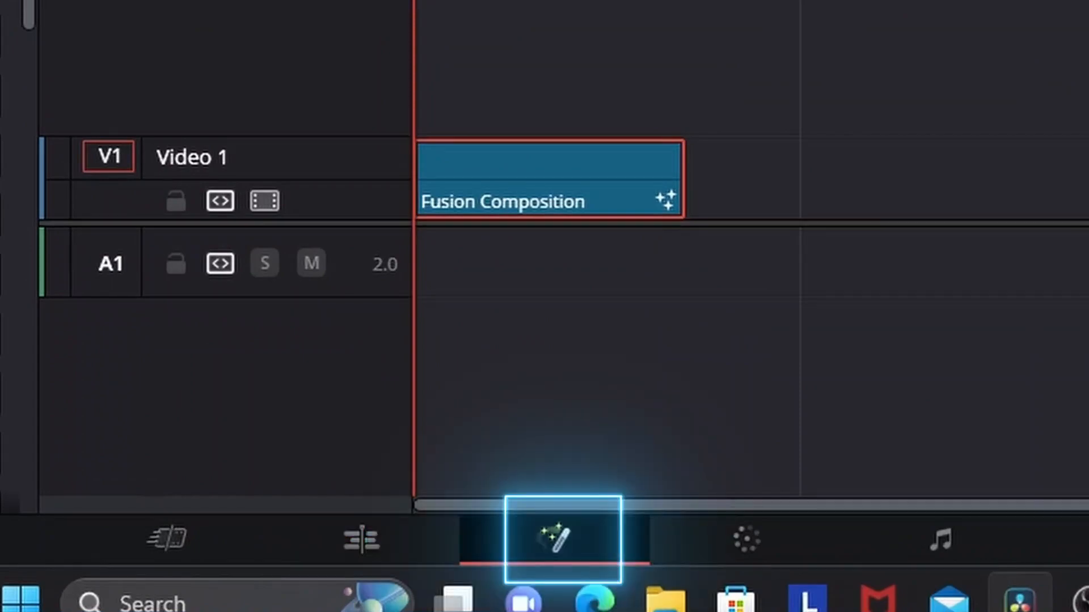
Enter the Fusion page for the composition and move MediaOut1 to the right of the node graph
left_click(554, 539)
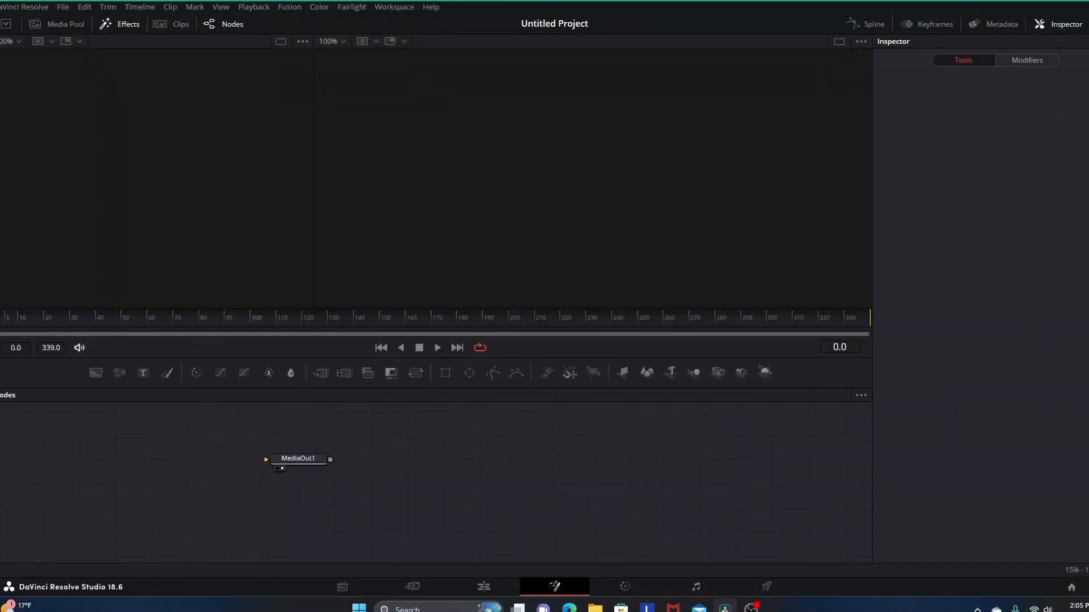
left_click(298, 458)
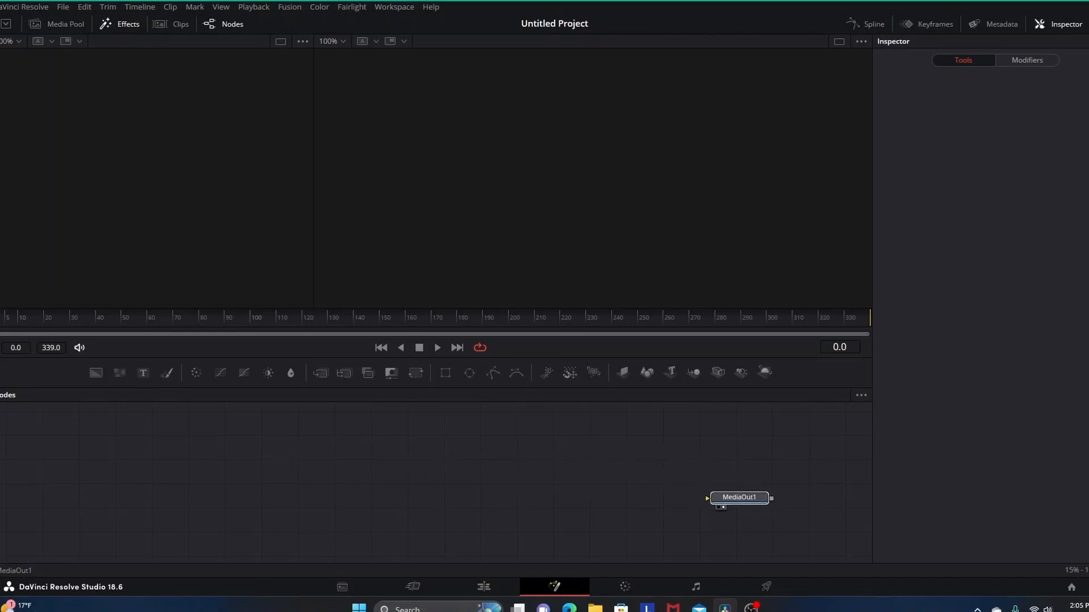
left_click(738, 497)
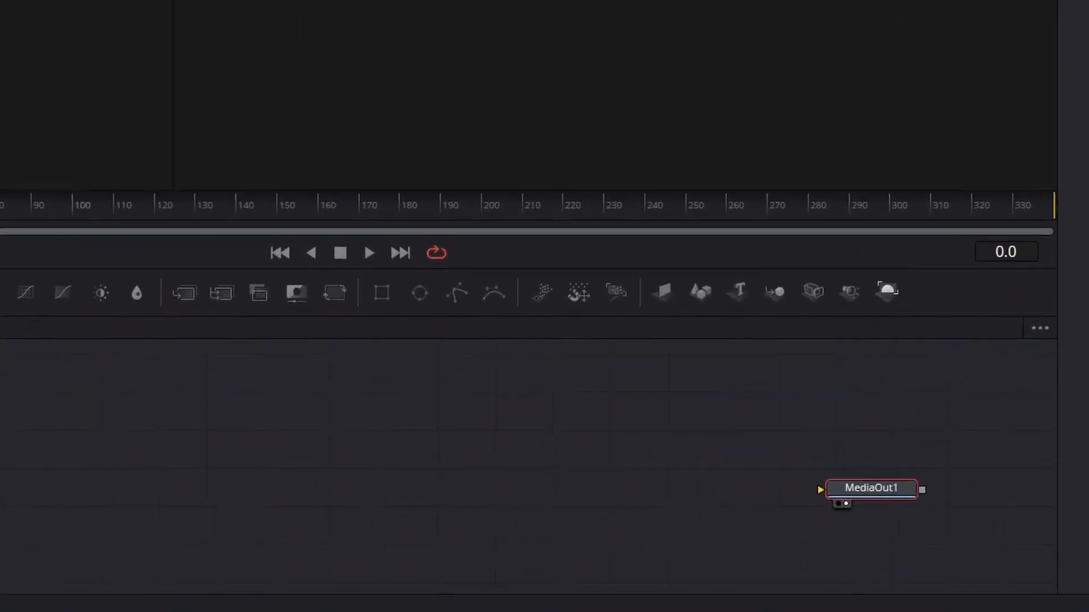
Add Renderer3D, Merge3D, Camera3D and Text3D, wiring Camera3D1 and Text3D1 into Merge3D1 → Renderer3D1 → MediaOut1
left_click(888, 290)
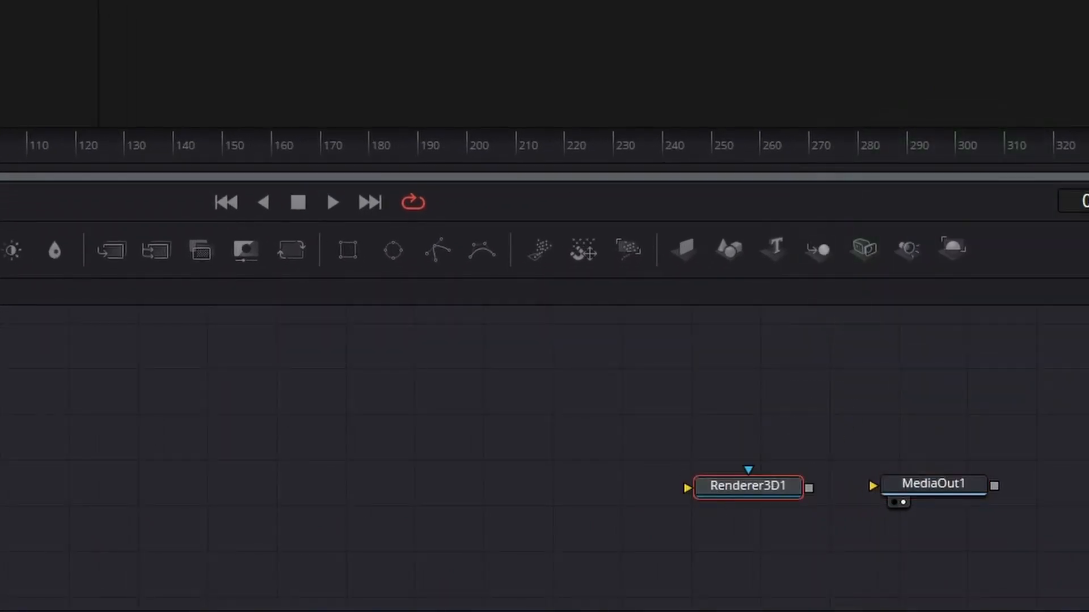
left_click(818, 249)
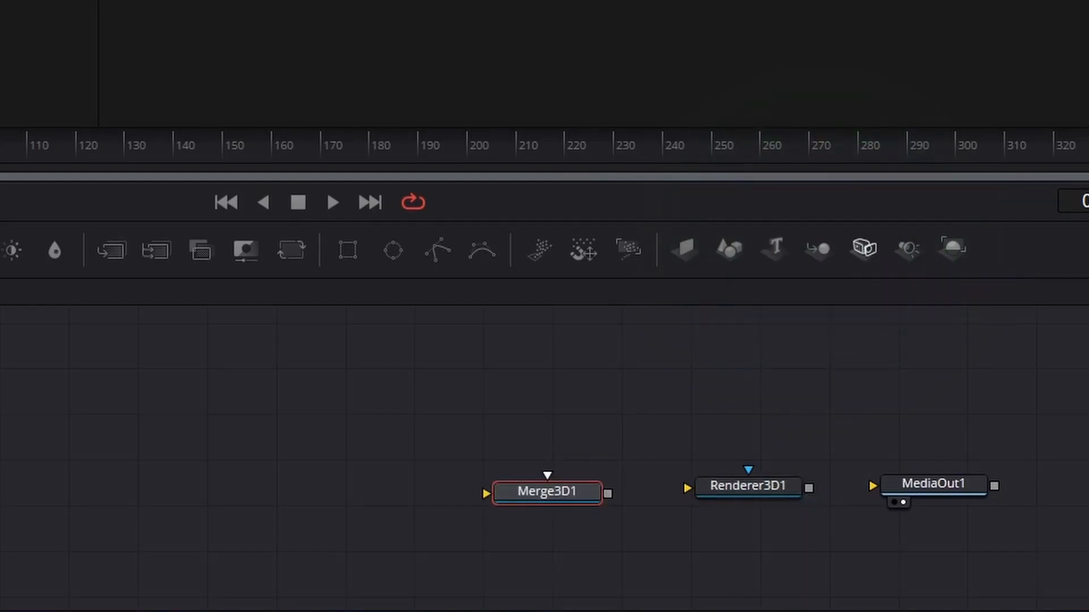
left_click(863, 250)
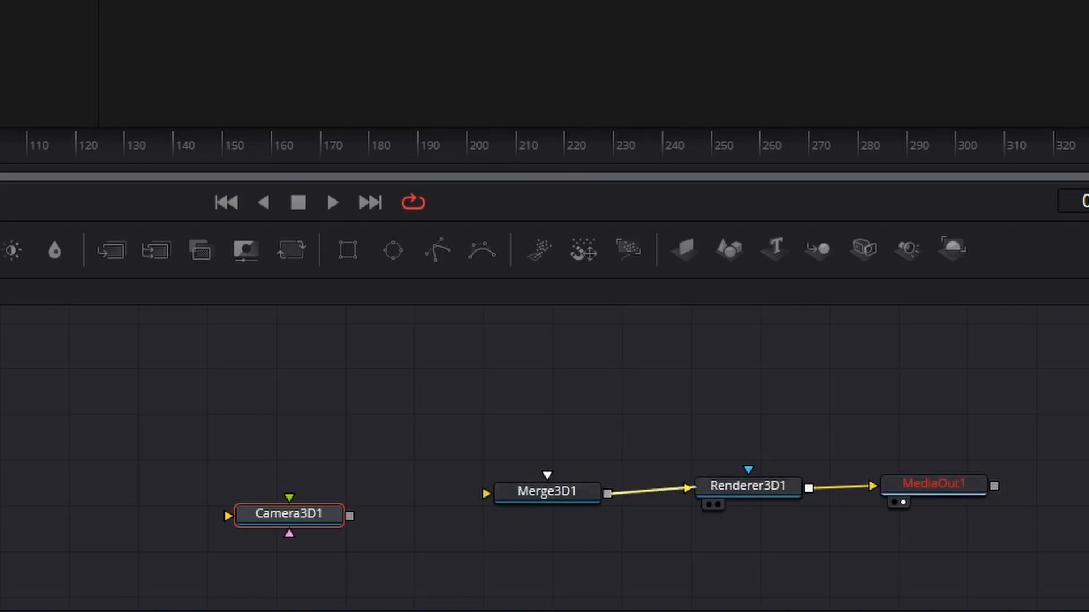
left_click(288, 514)
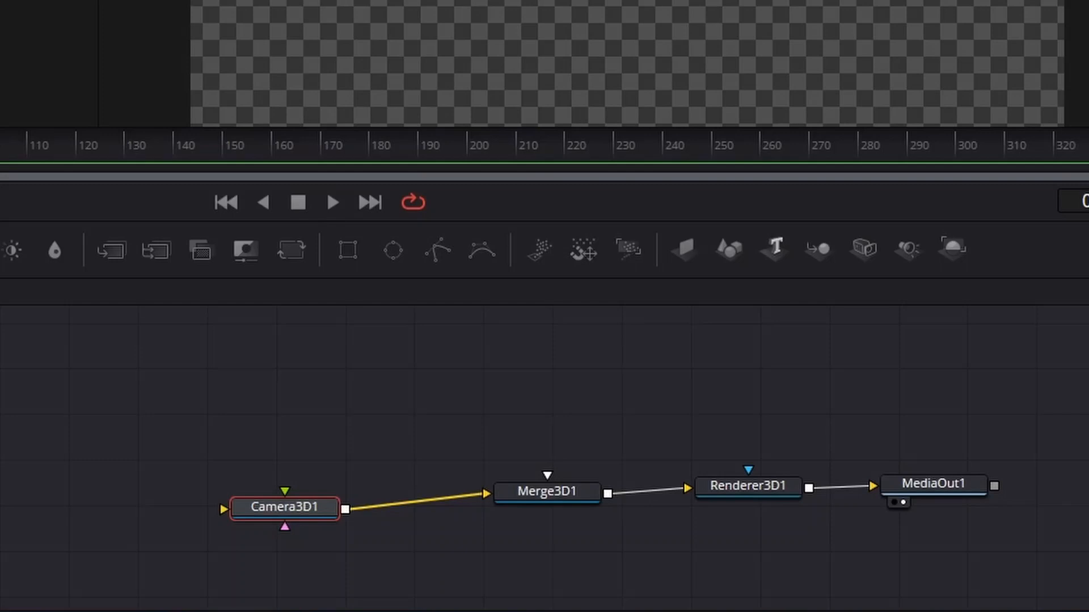
left_click(772, 250)
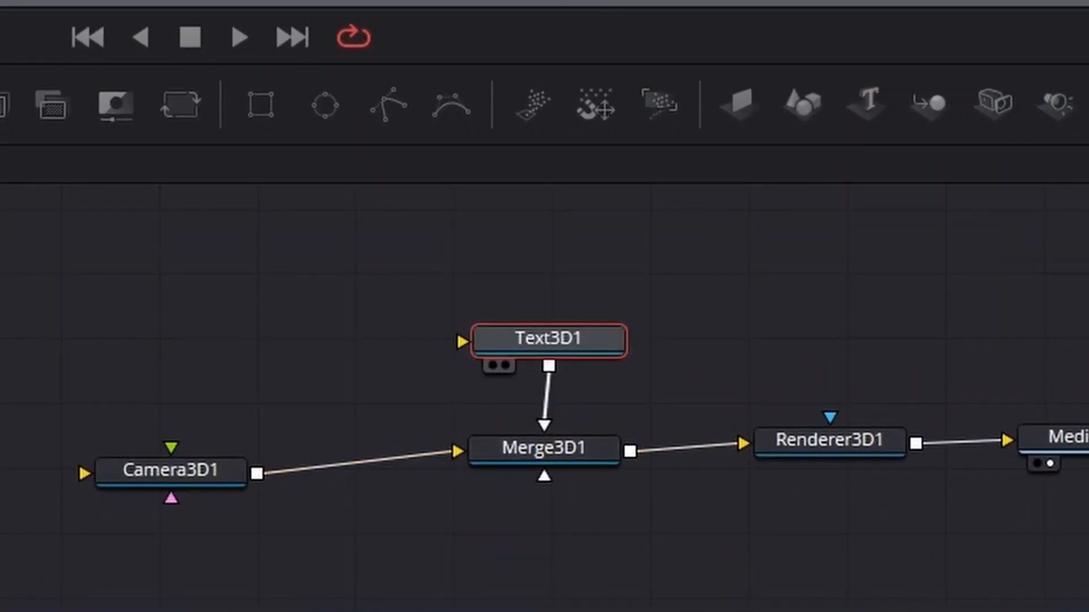
Show the Merge3D1 3D scene in the left viewer and Renderer3D1 output in the right viewer
left_click(543, 448)
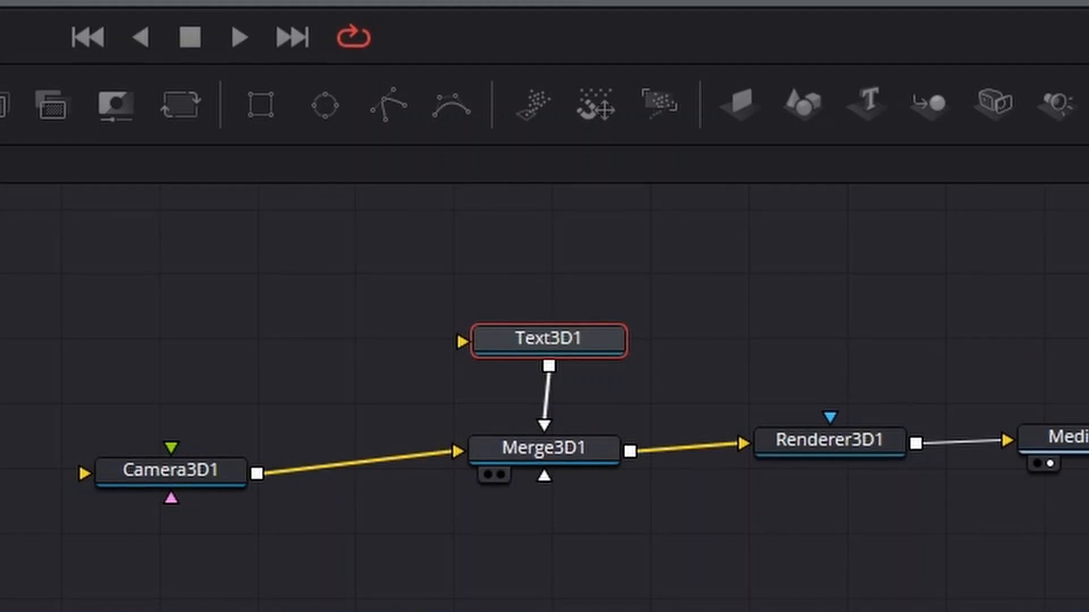
left_click(545, 448)
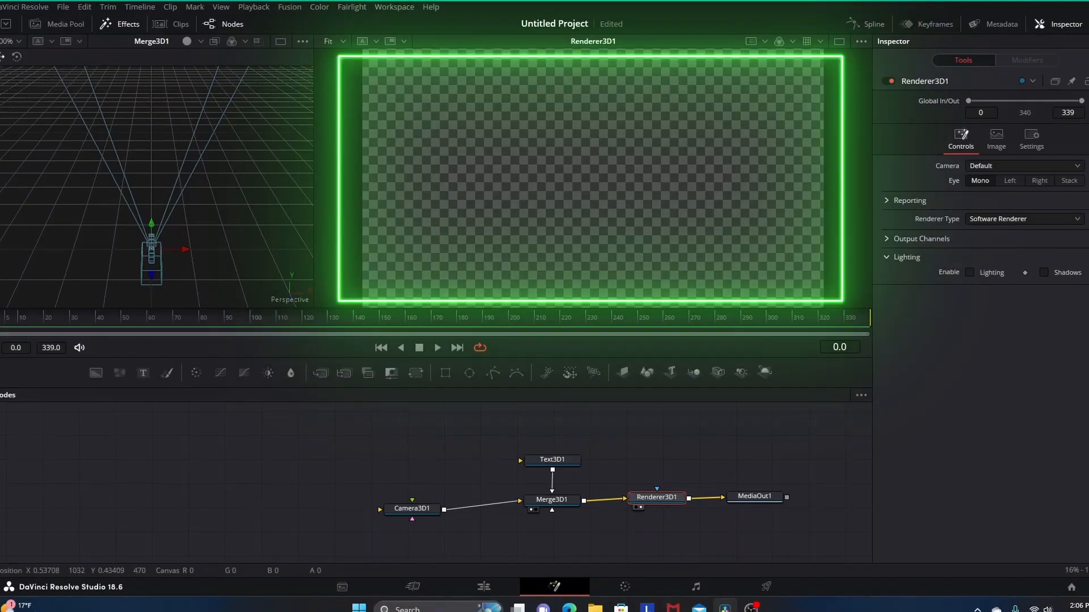
Make Text3D1 read 'TEXT' and recolour the letters from white to a muted blue-purple
left_click(411, 508)
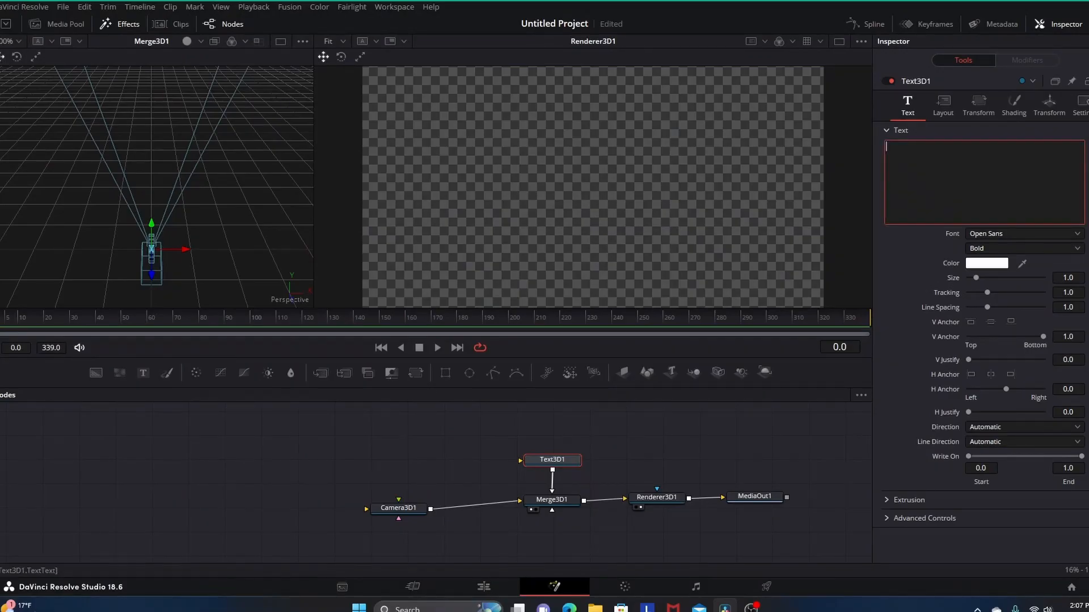
left_click(979, 180)
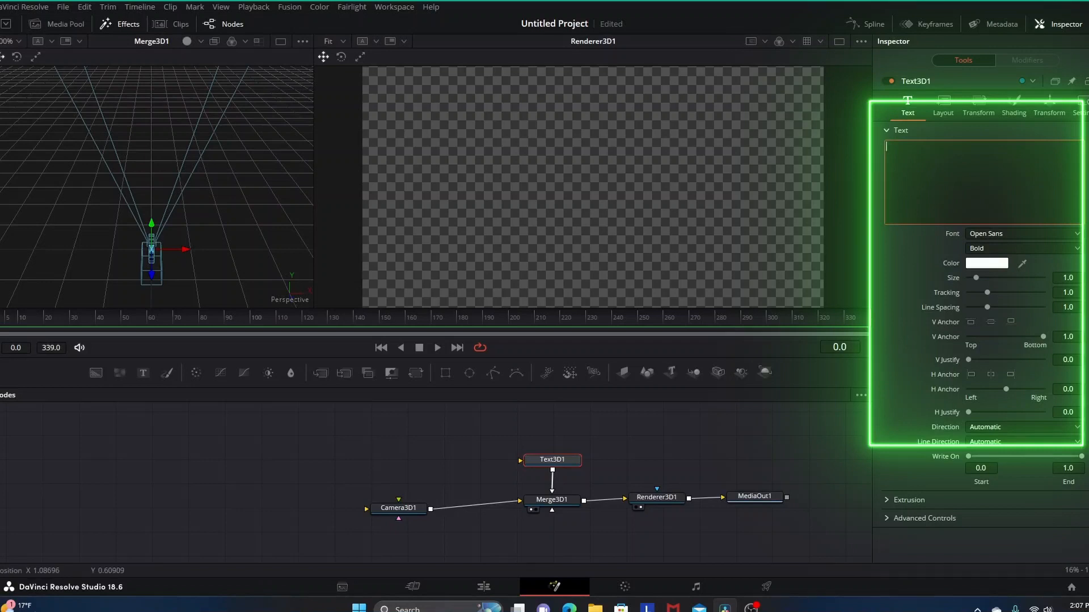
type("T")
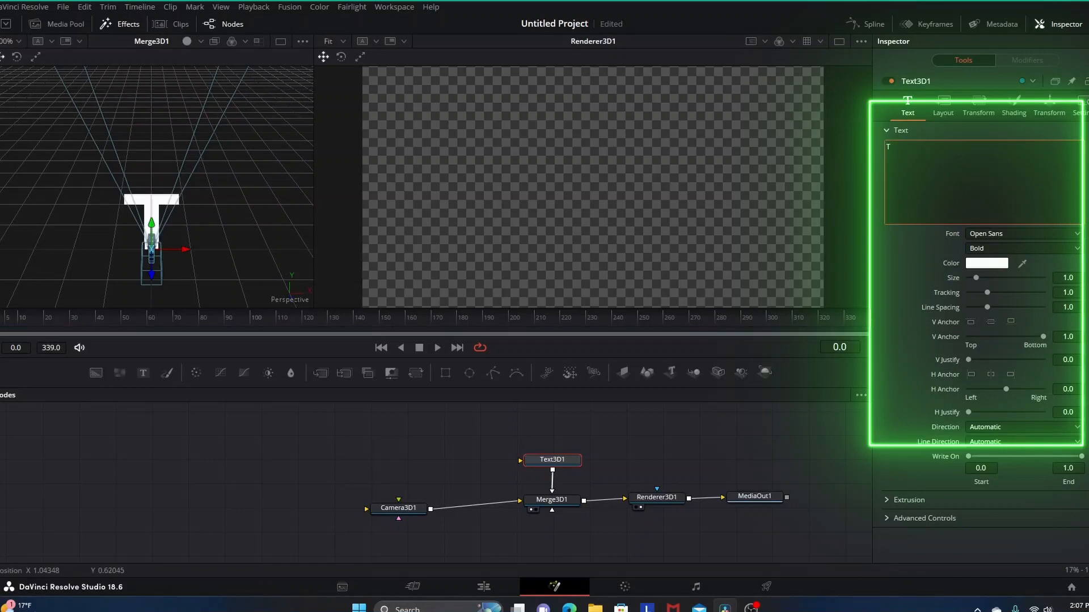
type("EXT")
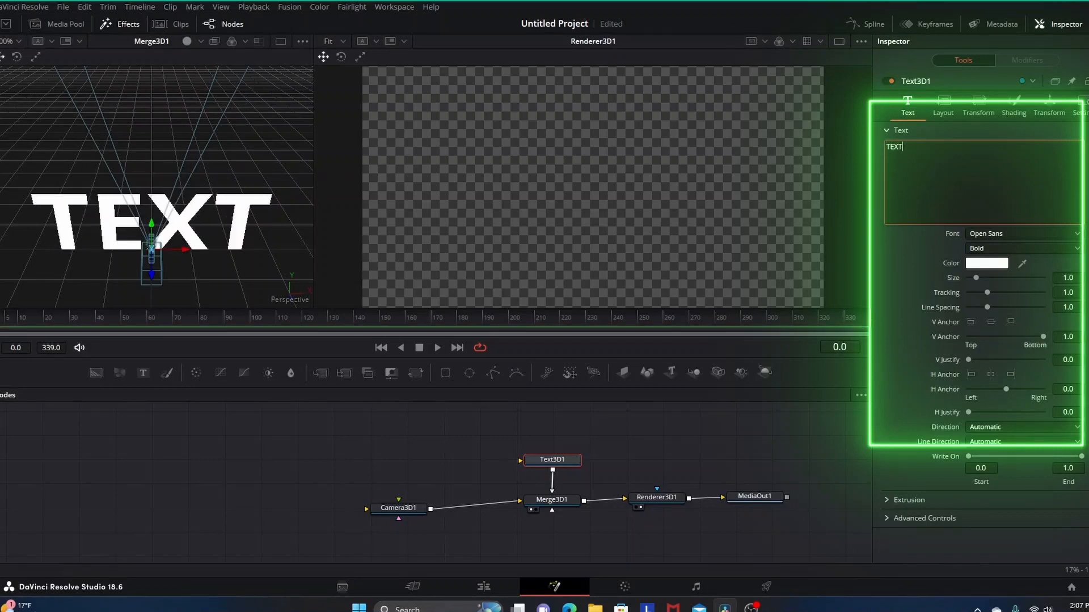
left_click(985, 263)
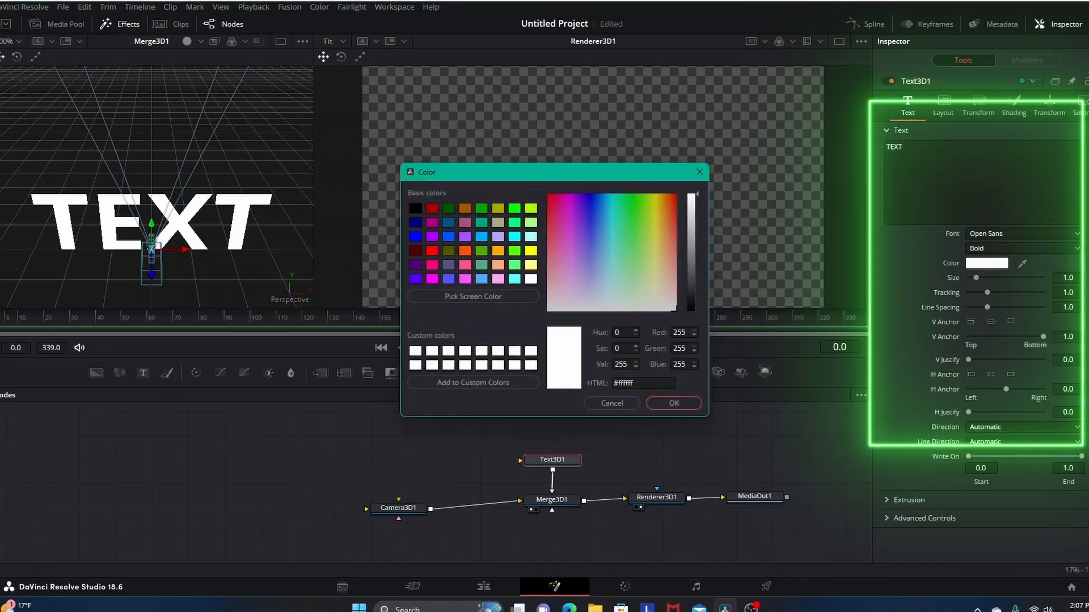
left_click(590, 273)
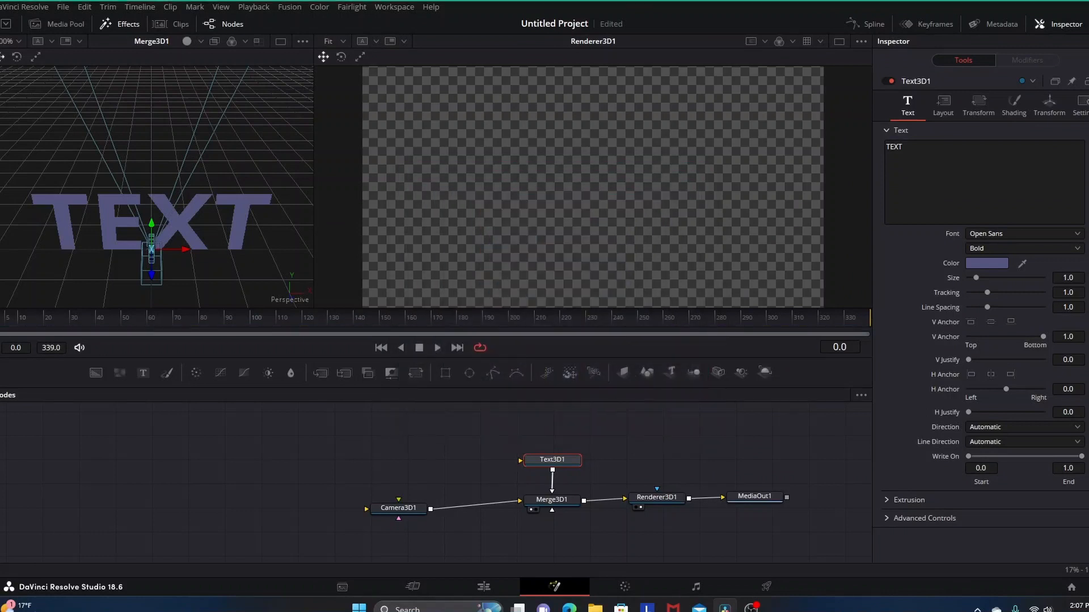
Select Camera3D1 and adjust the viewer zoom so the camera can be pulled back to frame the text
left_click(397, 507)
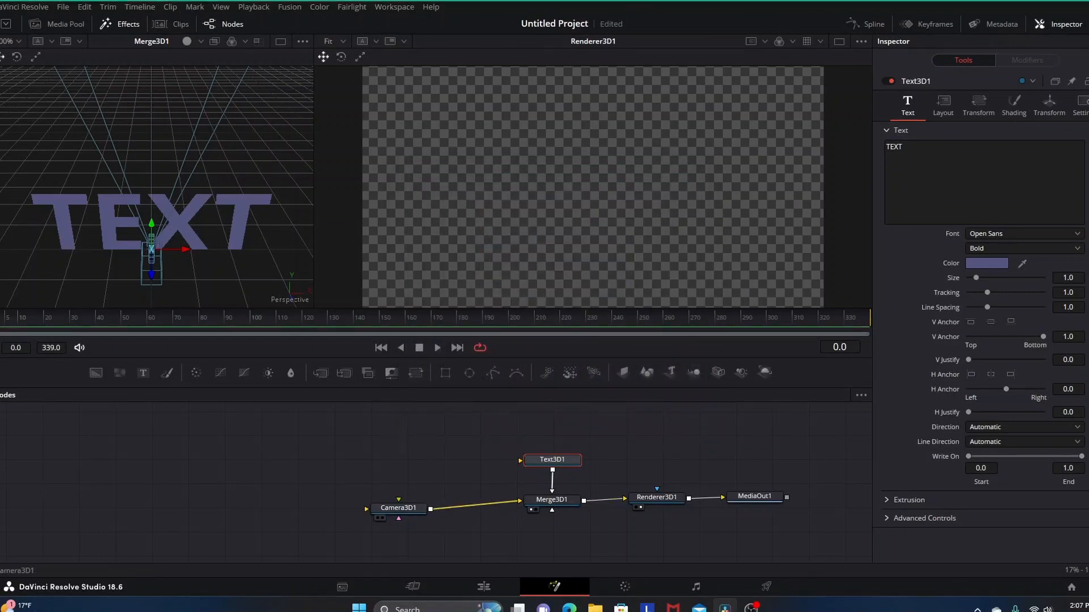
mouse_move(398, 507)
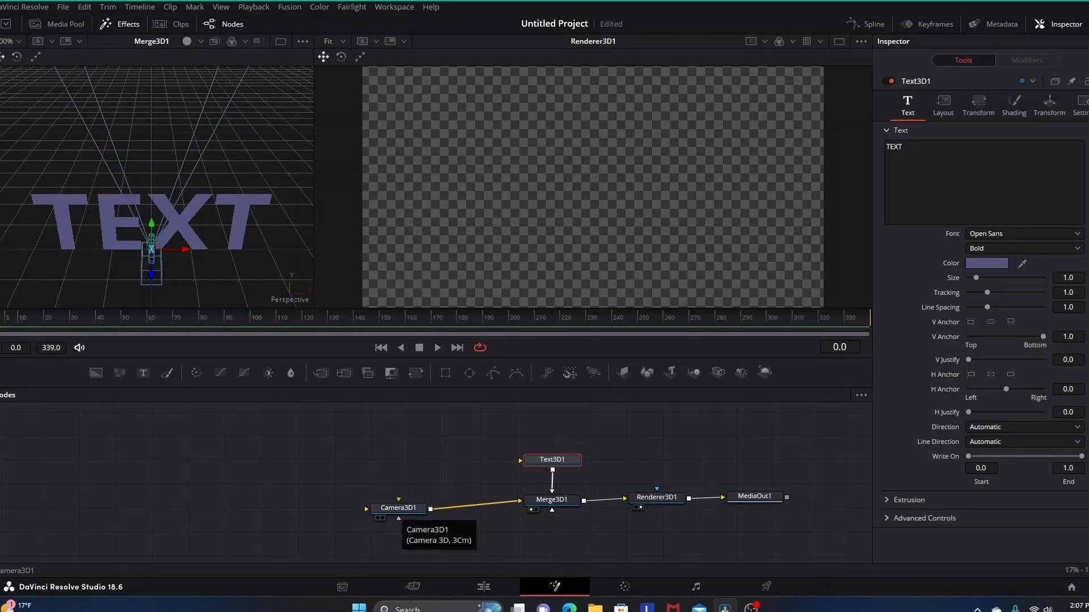
left_click(398, 508)
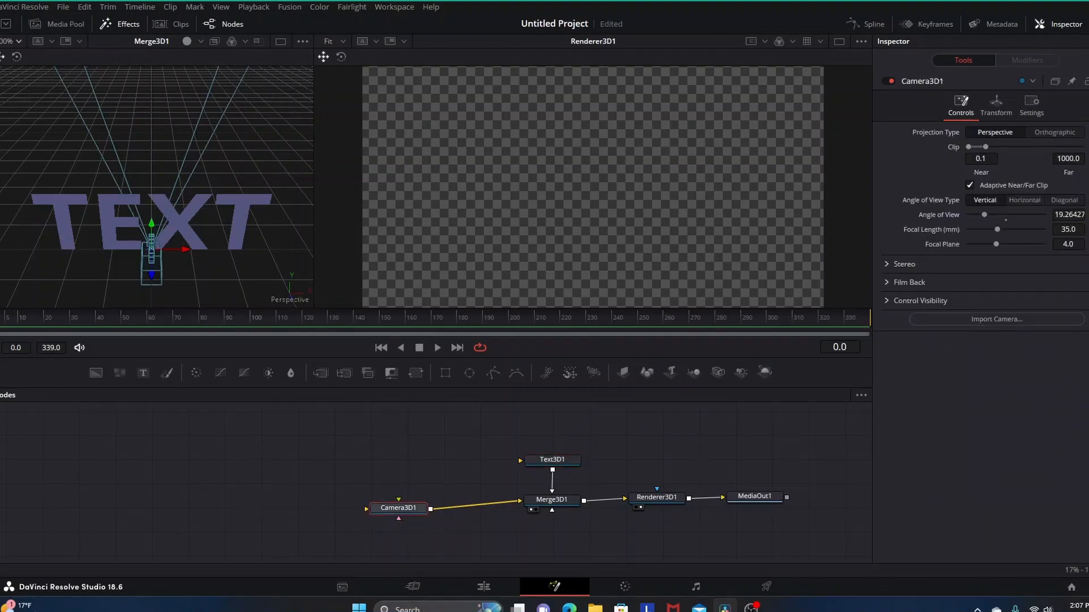
left_click(13, 40)
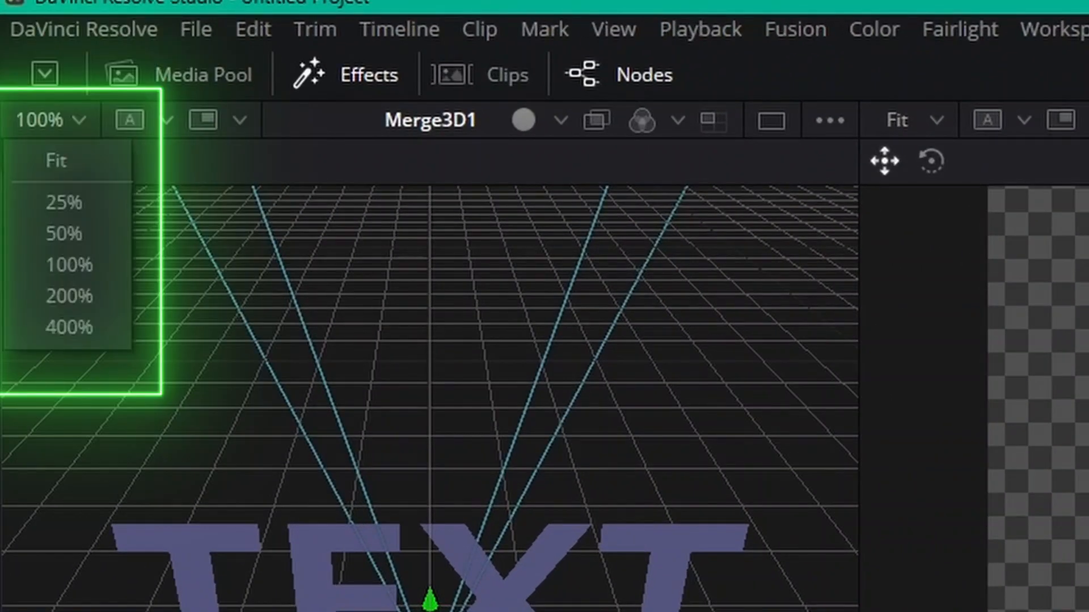
mouse_move(64, 233)
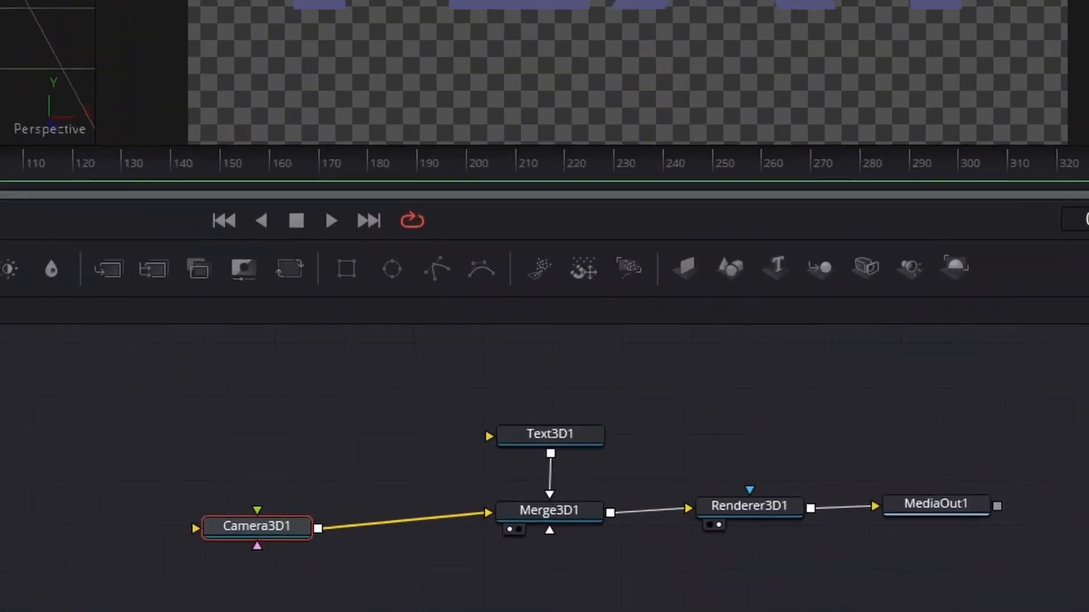
Change the Text3D1 colour to bright orange (#ff5500) and confirm it
left_click(549, 435)
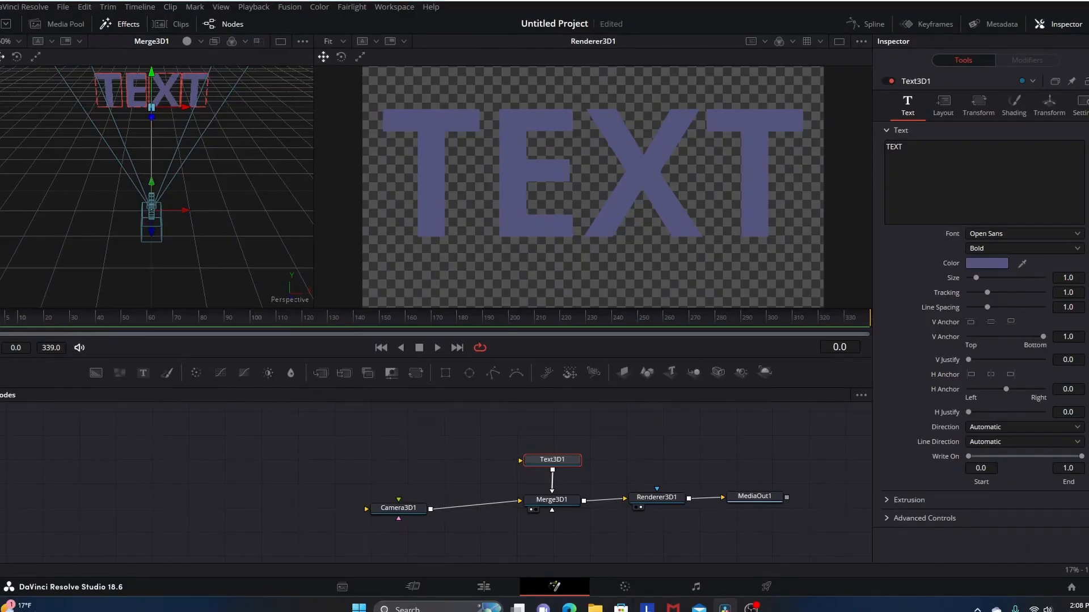
left_click(985, 263)
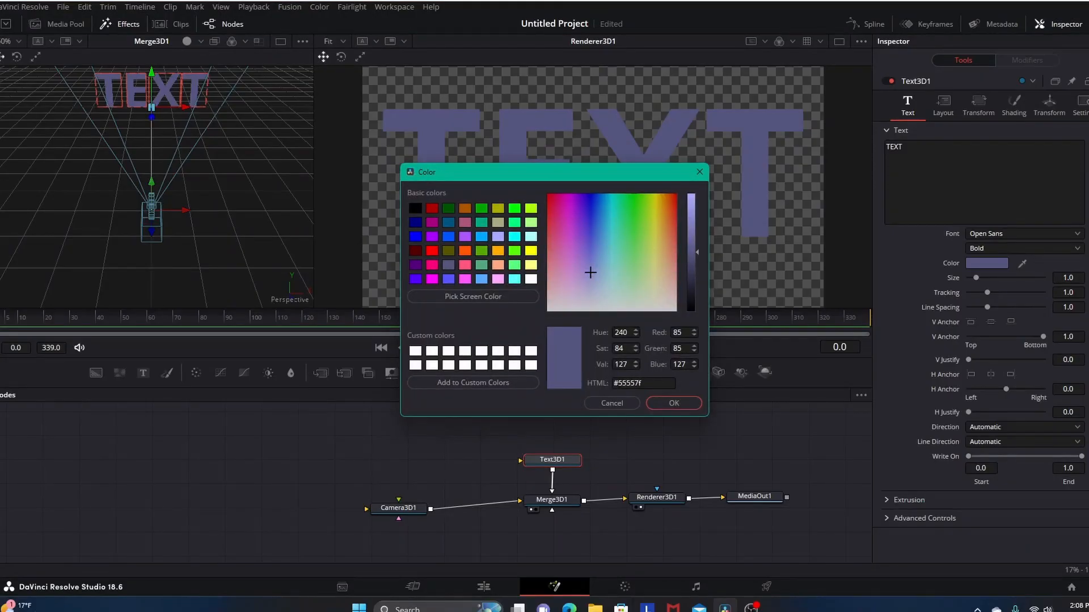
left_click(687, 193)
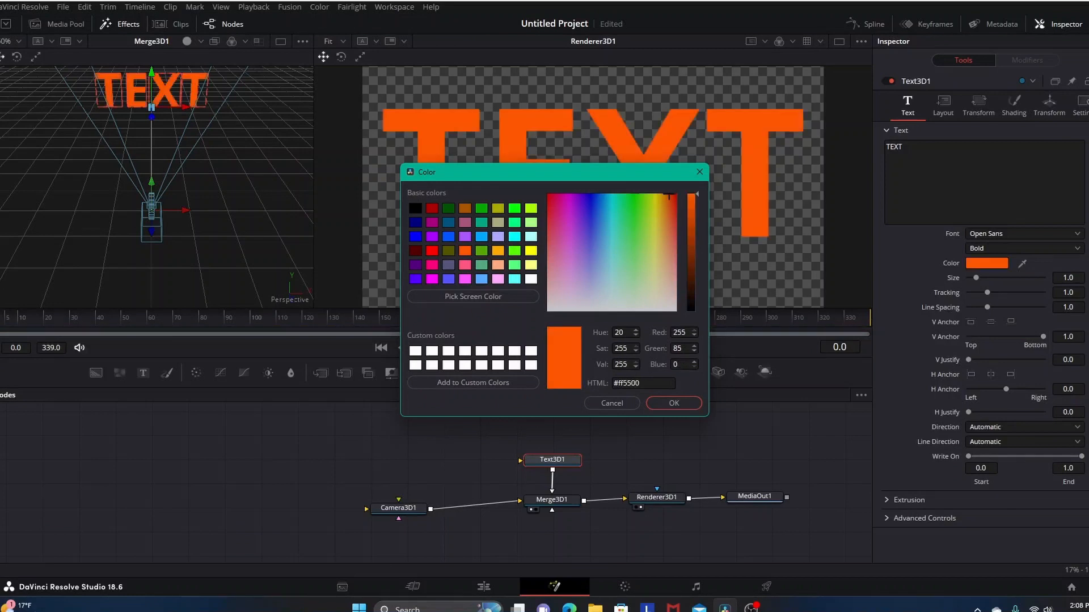
left_click(672, 403)
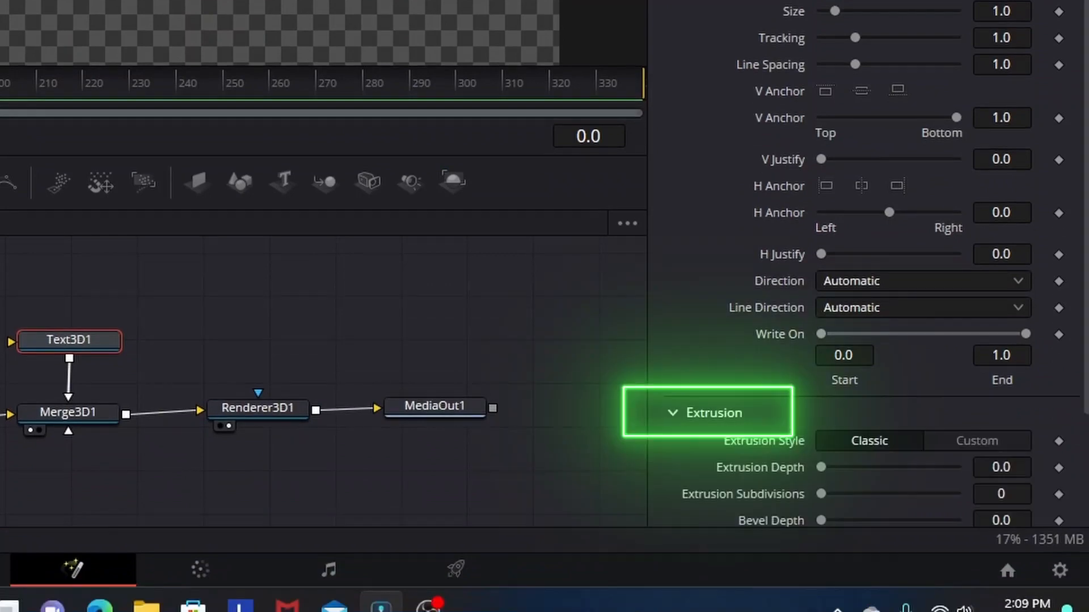
Scroll the Text3D1 inspector down to reach the Extrusion depth and bevel settings
scroll("down", 3)
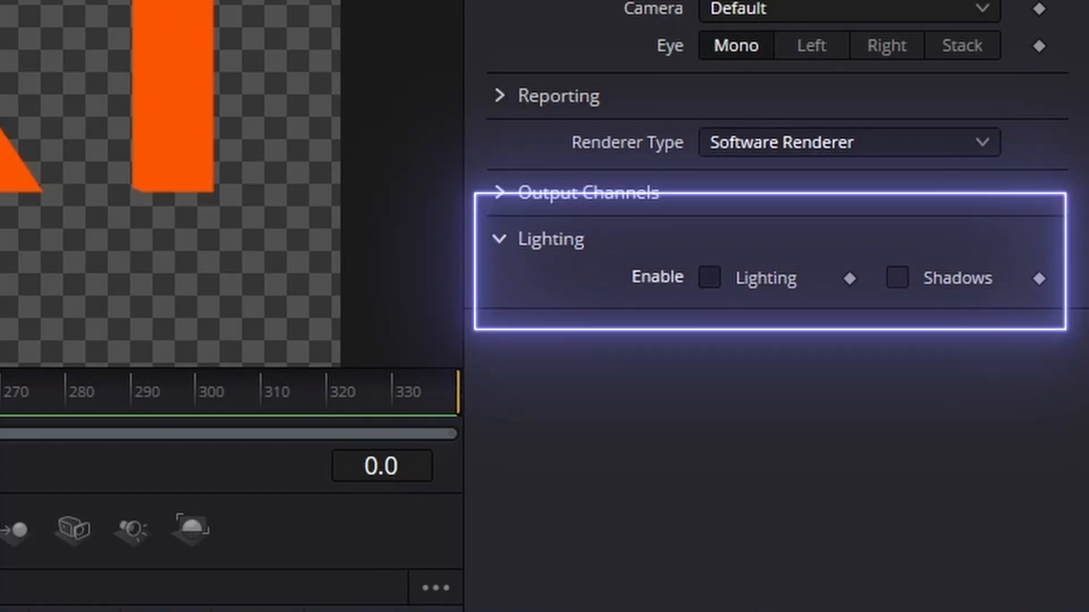
Enable lighting and shadows on Renderer3D1, so the unlit text renders black
left_click(710, 278)
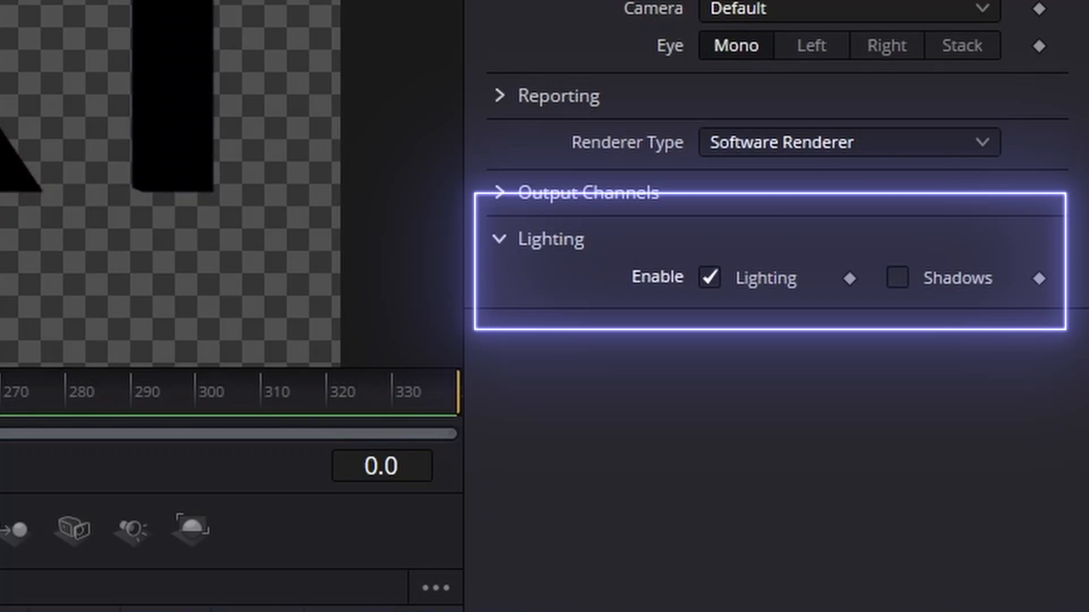
left_click(896, 278)
type("Directional Light")
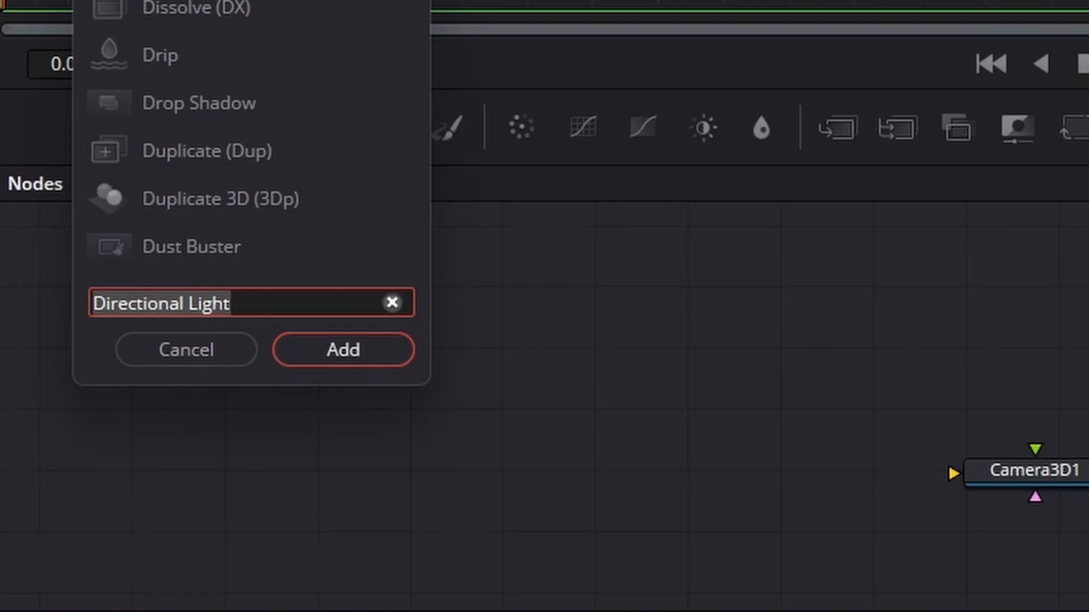
Add a Directional Light node to the composition from the tool search
left_click(342, 350)
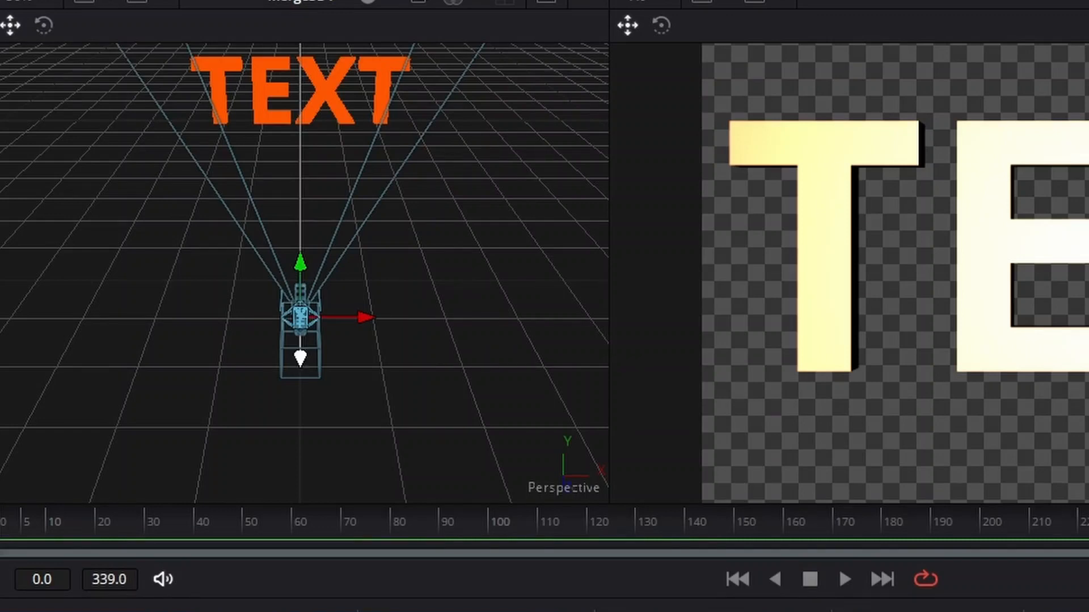
Select the directional light in the 3D scene so it illuminates the text pale yellow-white
left_click(301, 318)
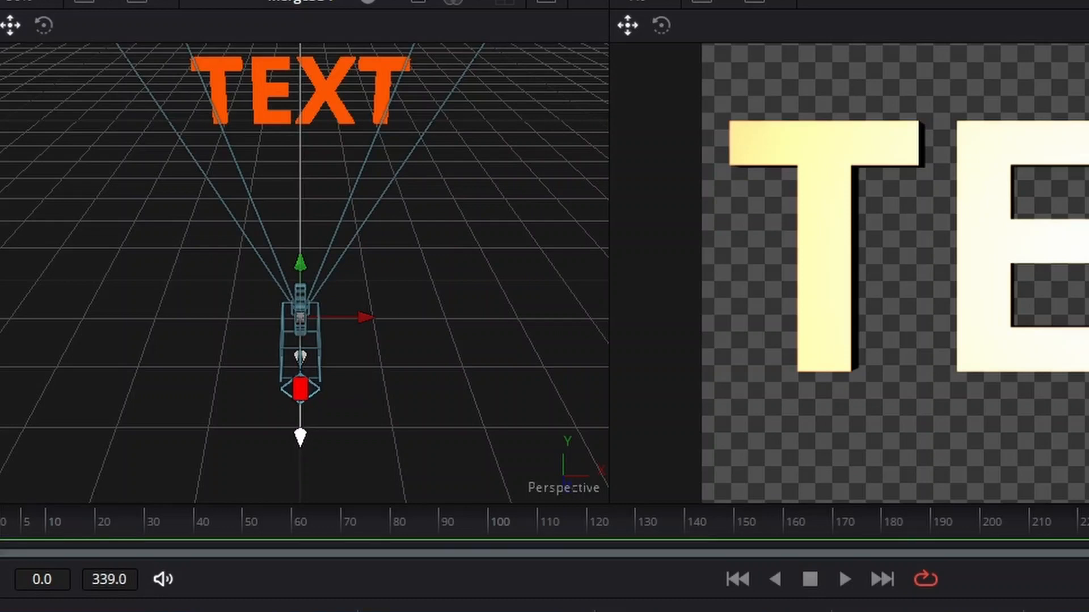
right_click(300, 389)
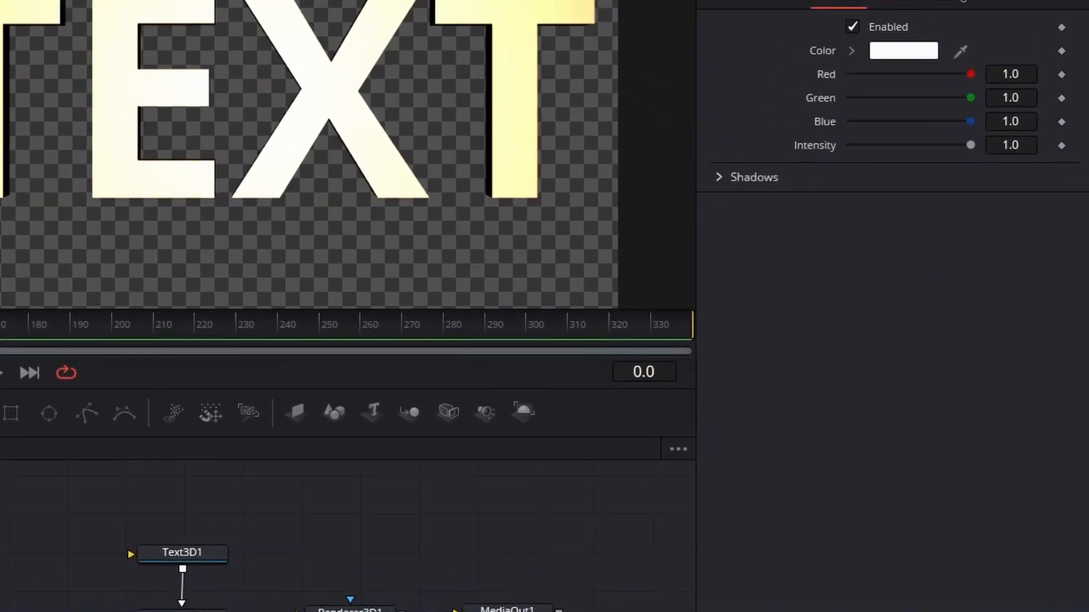
Check the light's colour picker and keep the light white
left_click(903, 50)
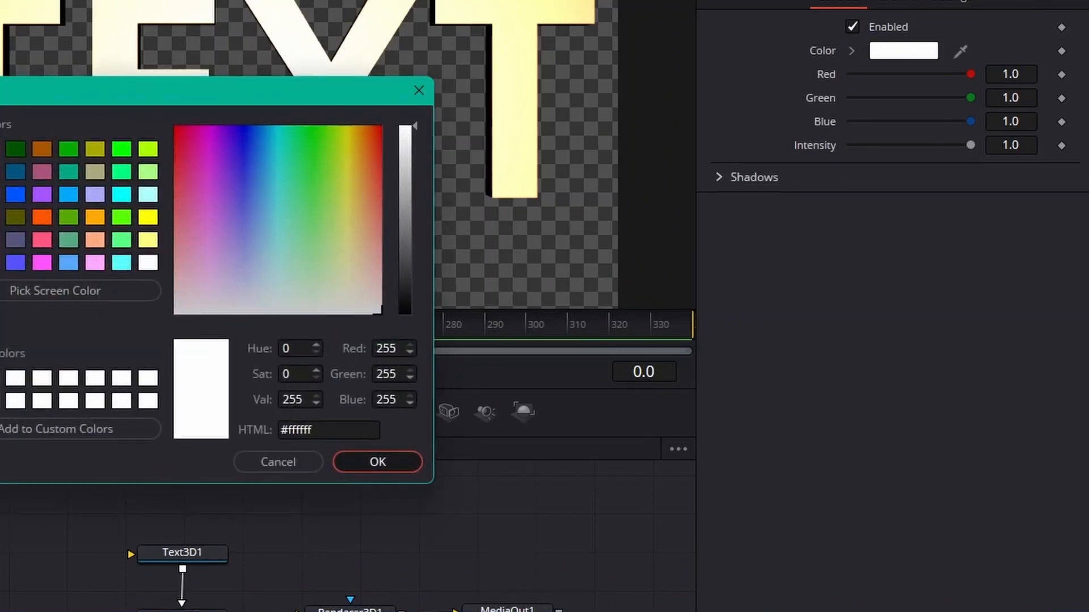
left_click(377, 461)
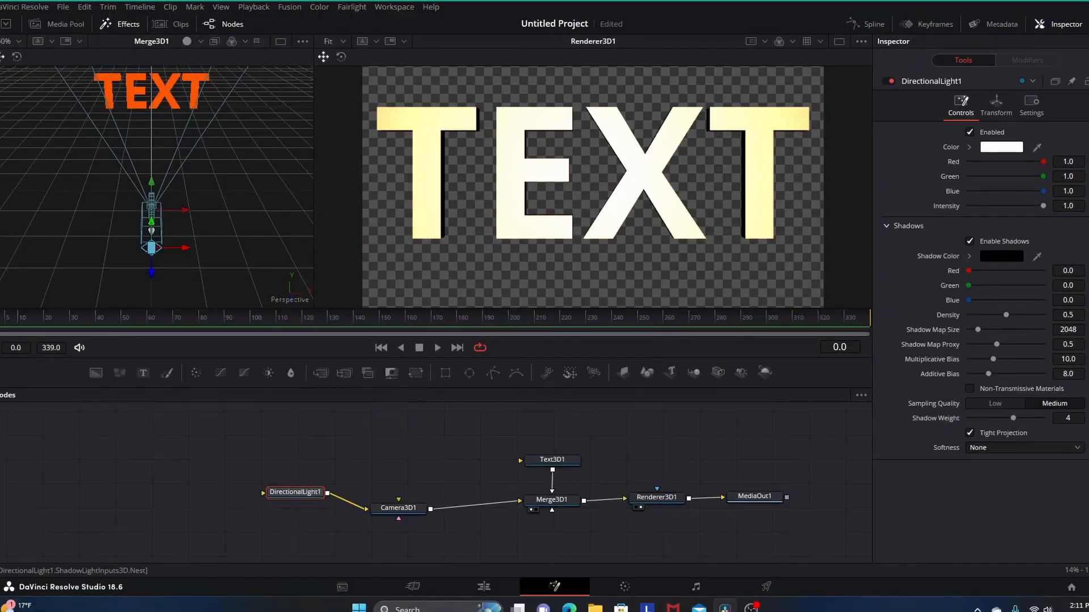
Turn DirectionalLight1 about 25° on Y so the text shades orange to pale across its width
left_click(996, 107)
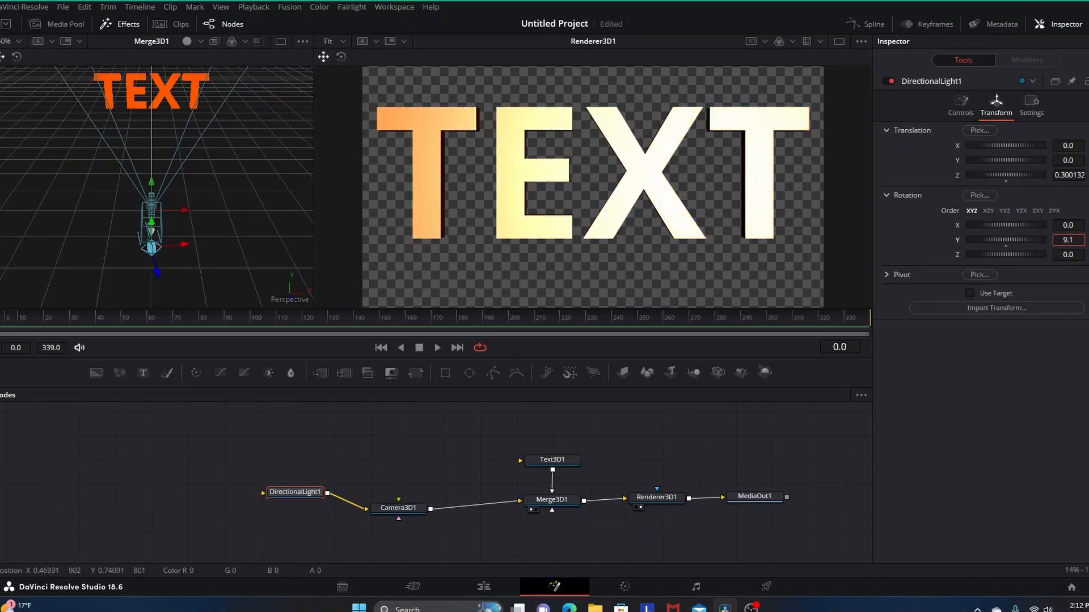
left_click_drag(1003, 239, 1020, 239)
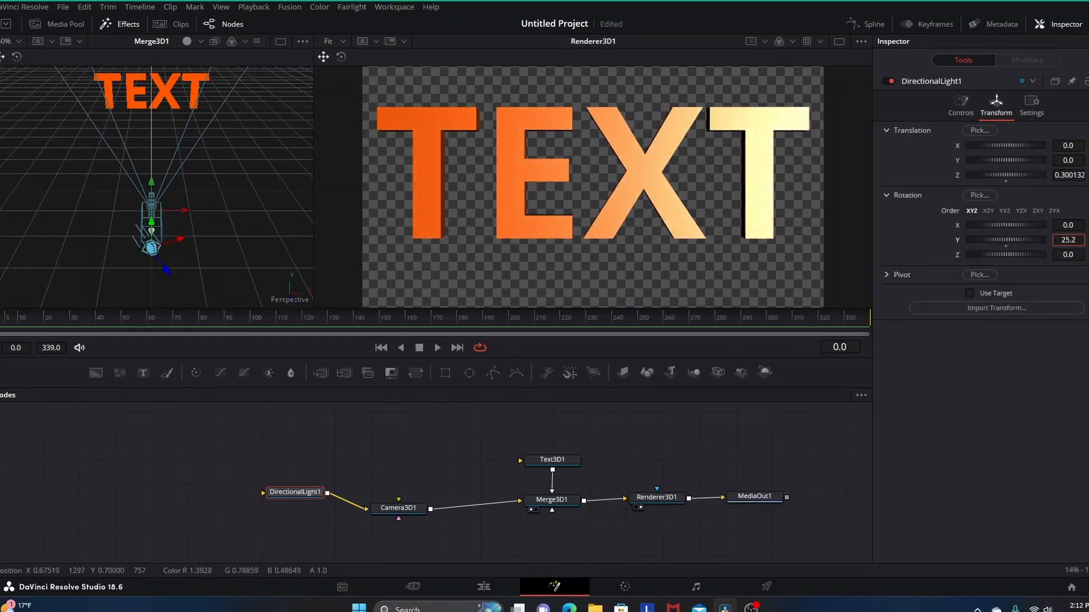
left_click_drag(1014, 240, 1003, 239)
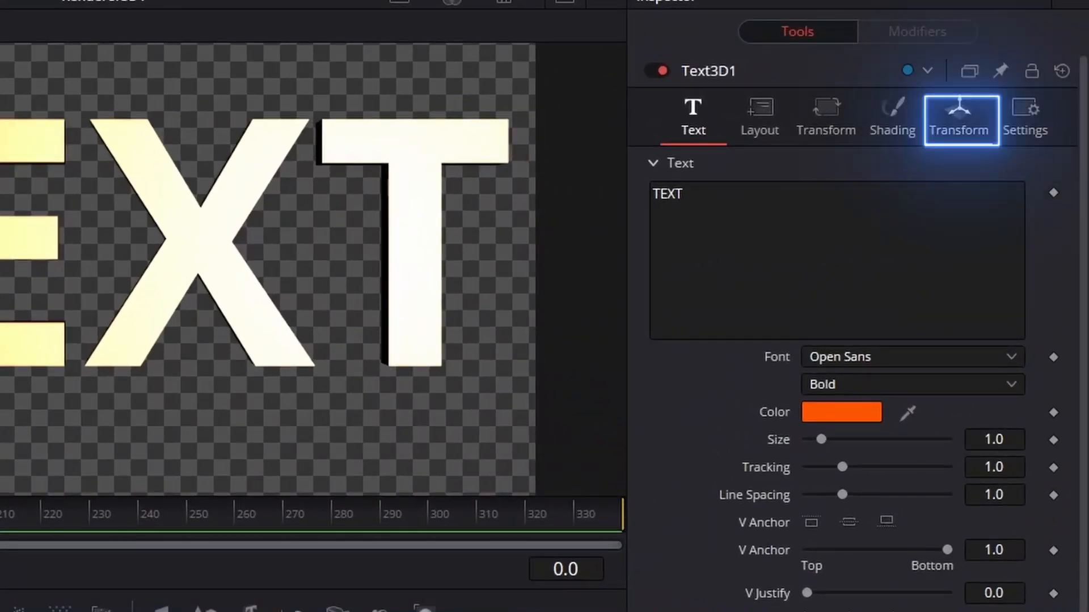
Tilt Text3D1 to about -6.6° X and 2.5° Y, revealing its extruded edges
left_click(960, 118)
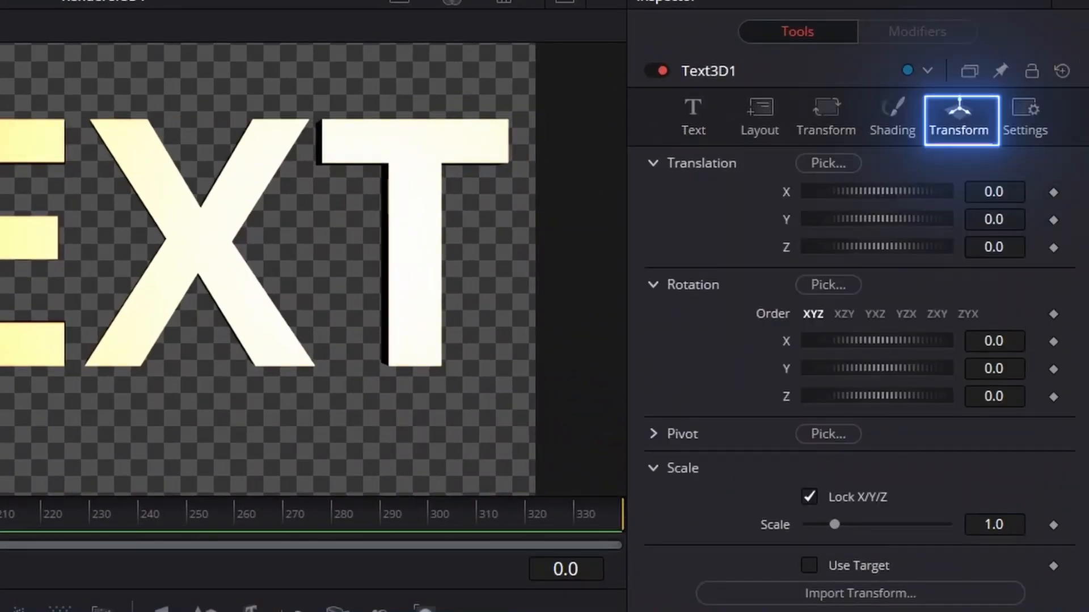
left_click(877, 368)
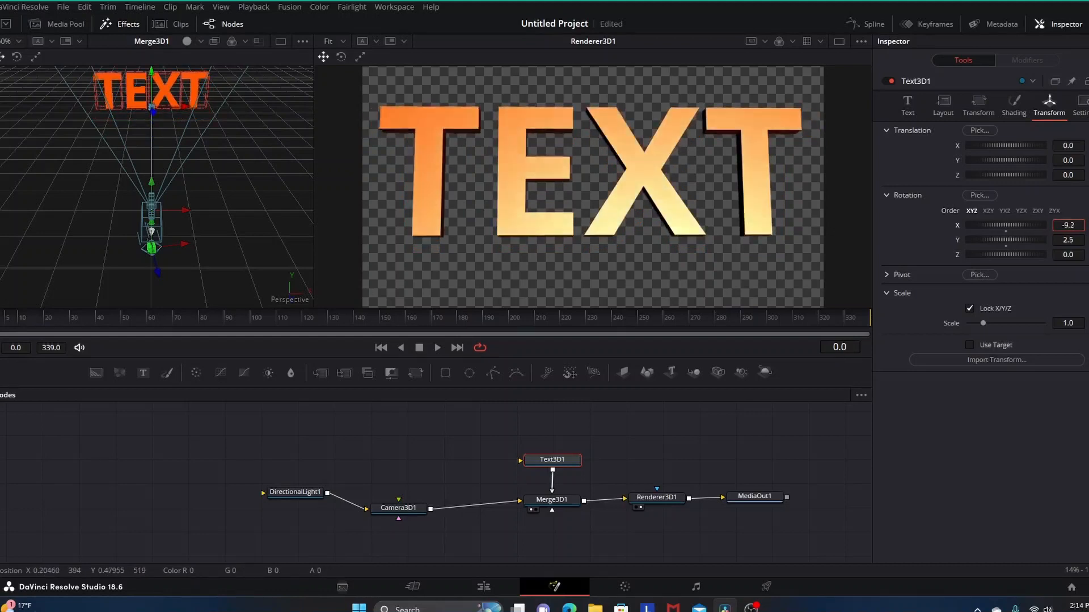
left_click_drag(1007, 225, 986, 225)
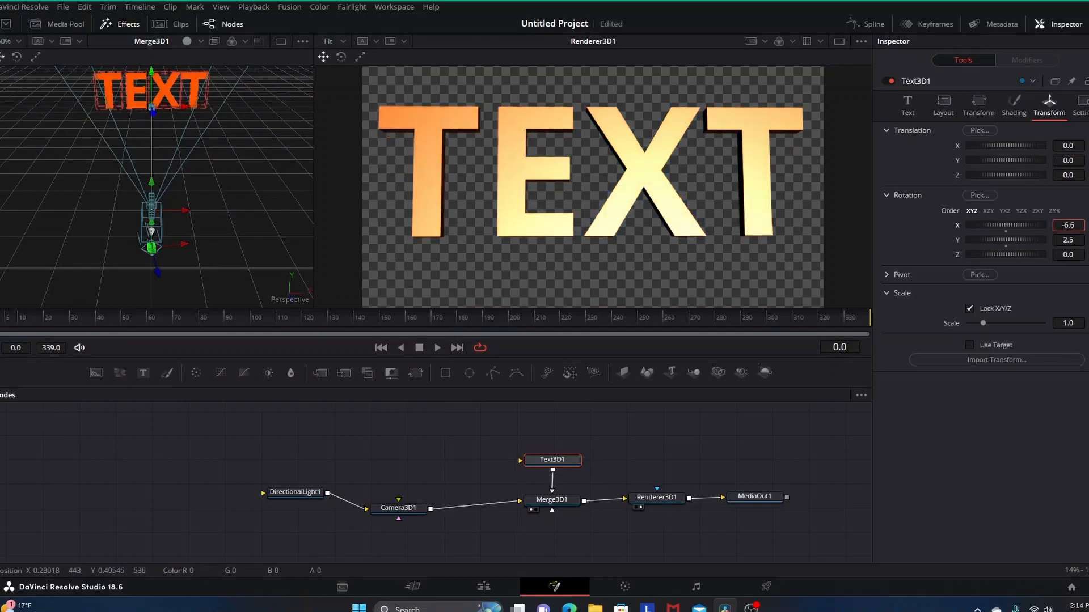
left_click(294, 492)
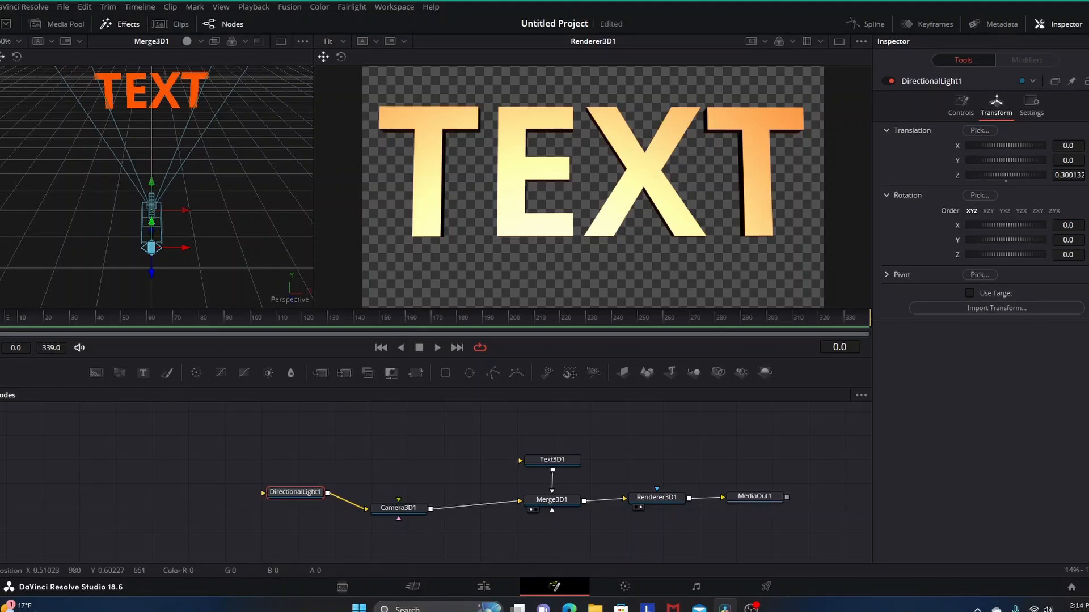
Reset DirectionalLight1's rotation to zero so the text is lit evenly pale orange
left_click(551, 459)
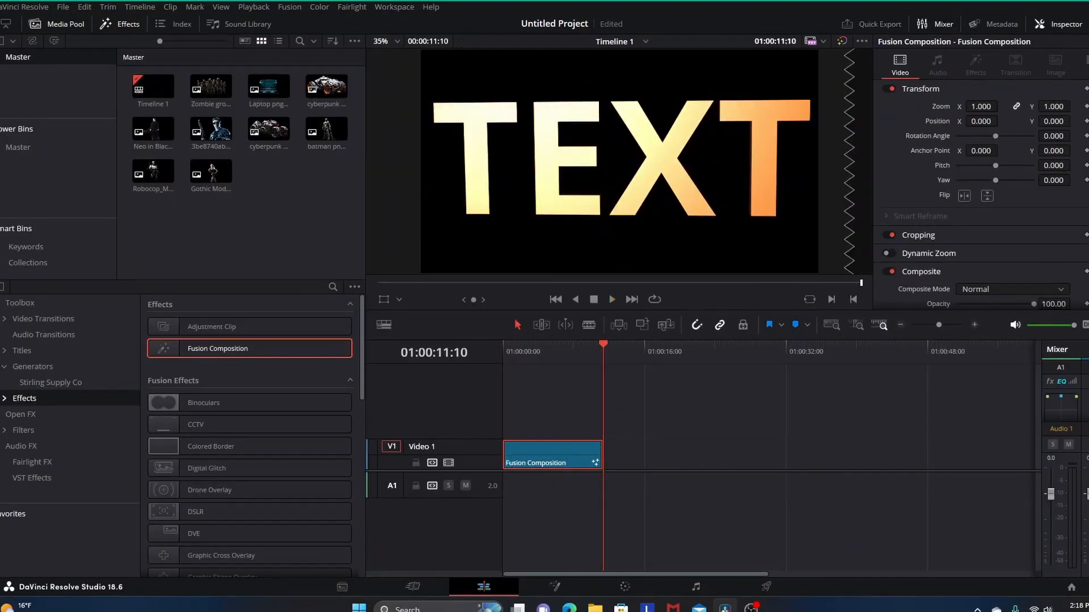
Play the Fusion Composition clip on the Edit timeline, showing the extruded TEXT tumbling
left_click(571, 351)
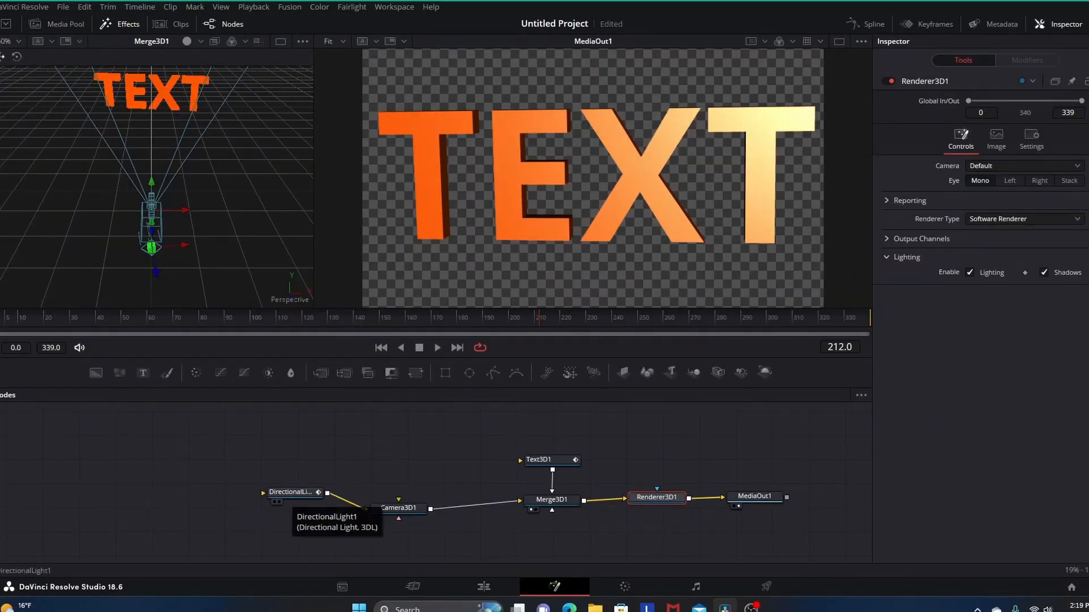
left_click(294, 492)
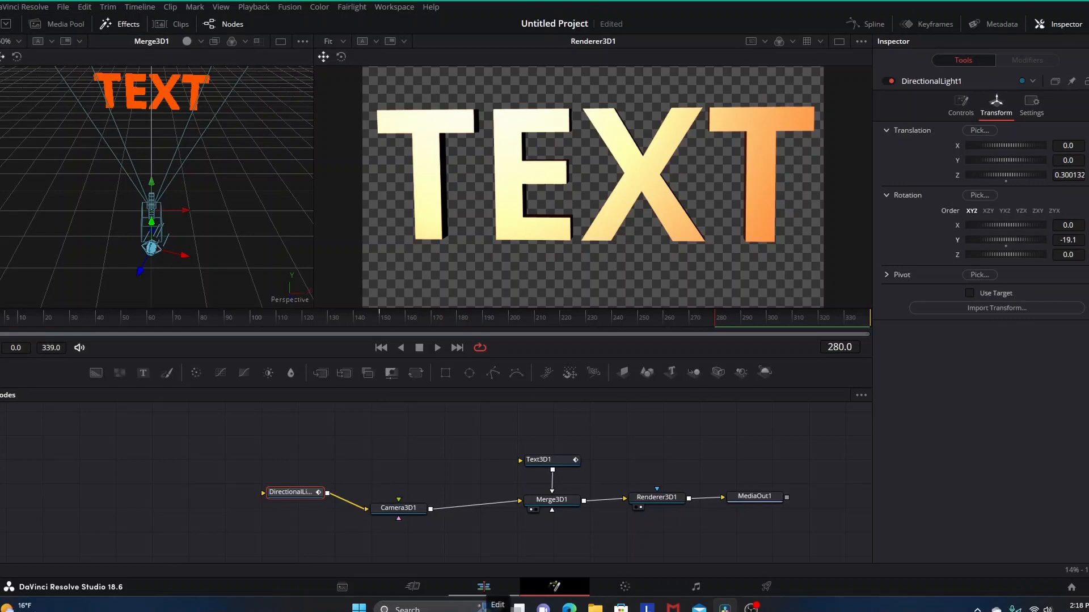
left_click(482, 587)
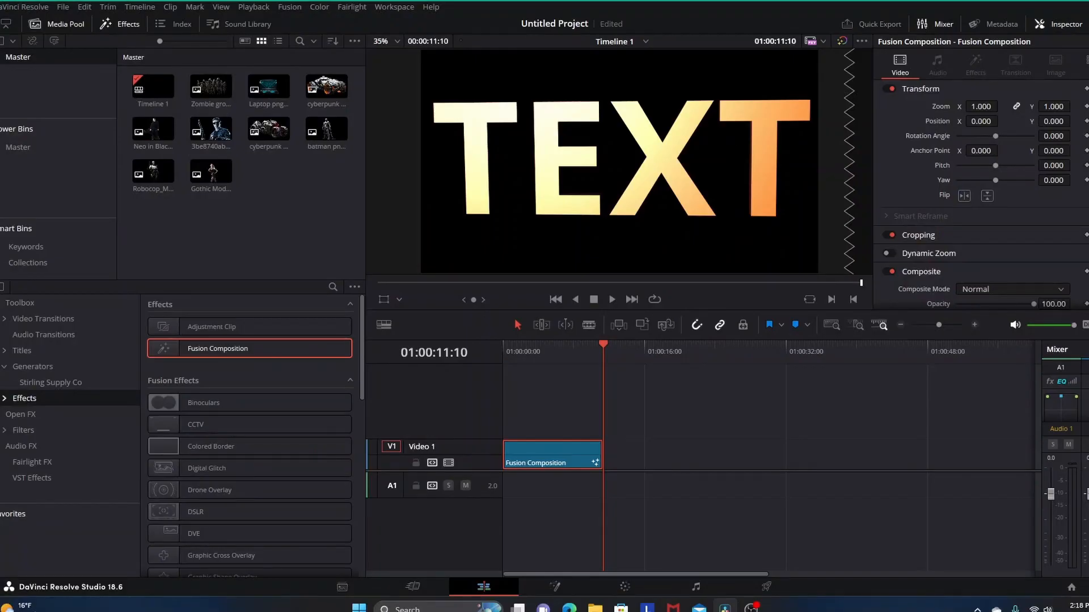
left_click(529, 352)
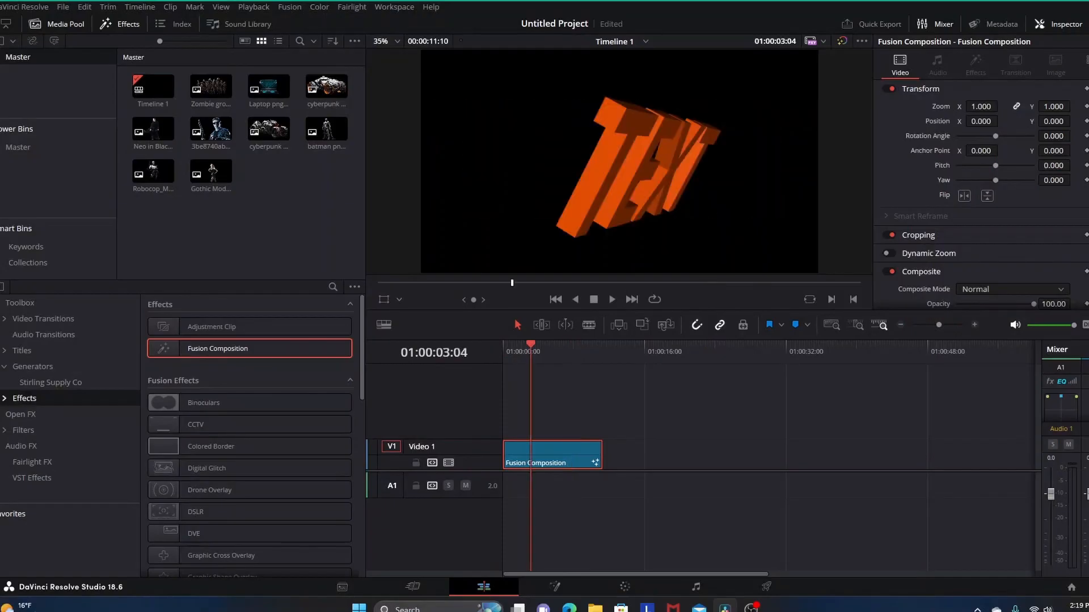